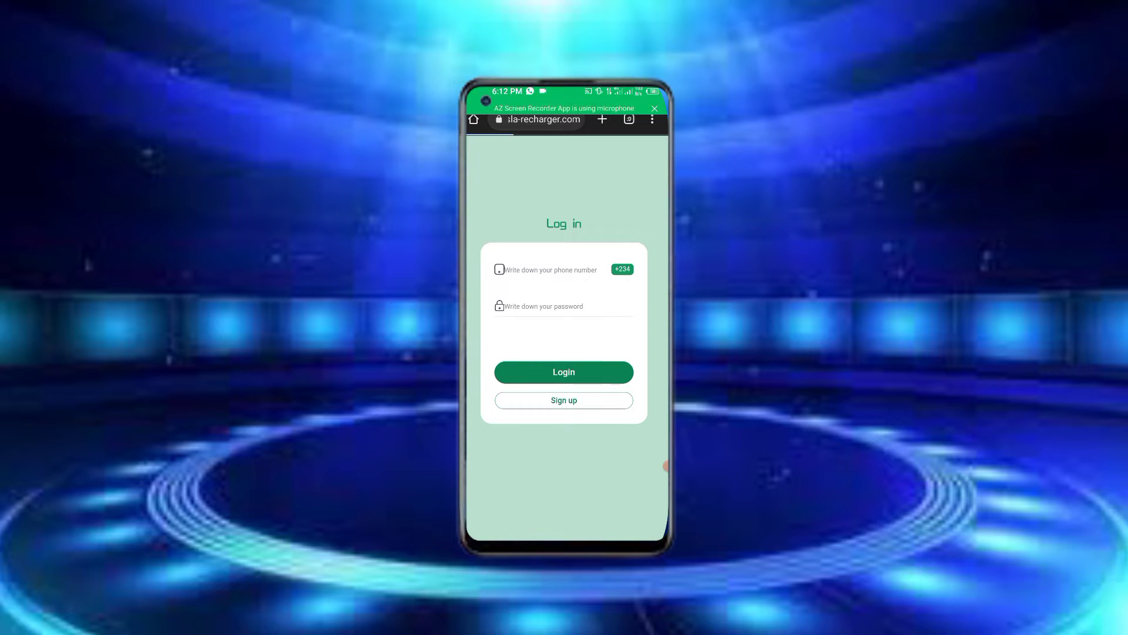
left_click(564, 400)
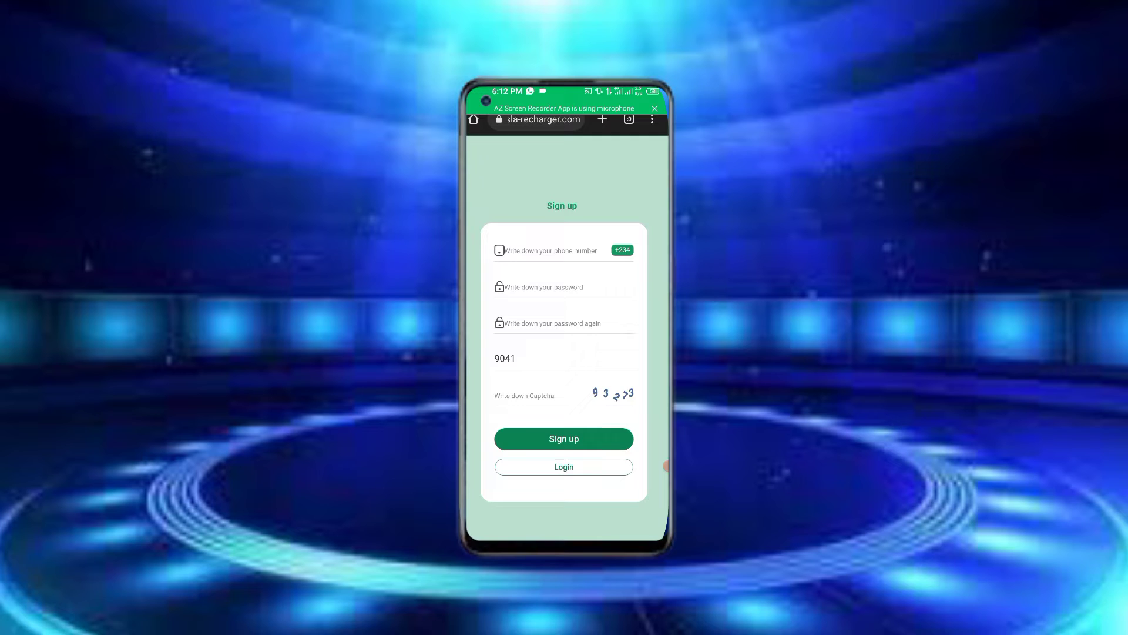
left_click(563, 250)
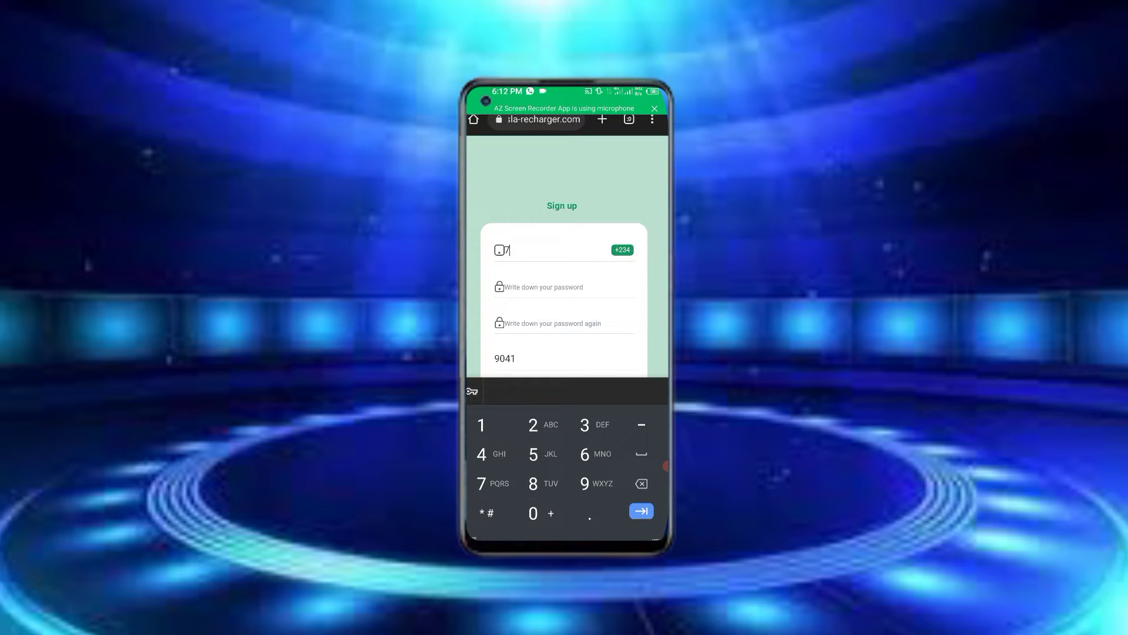
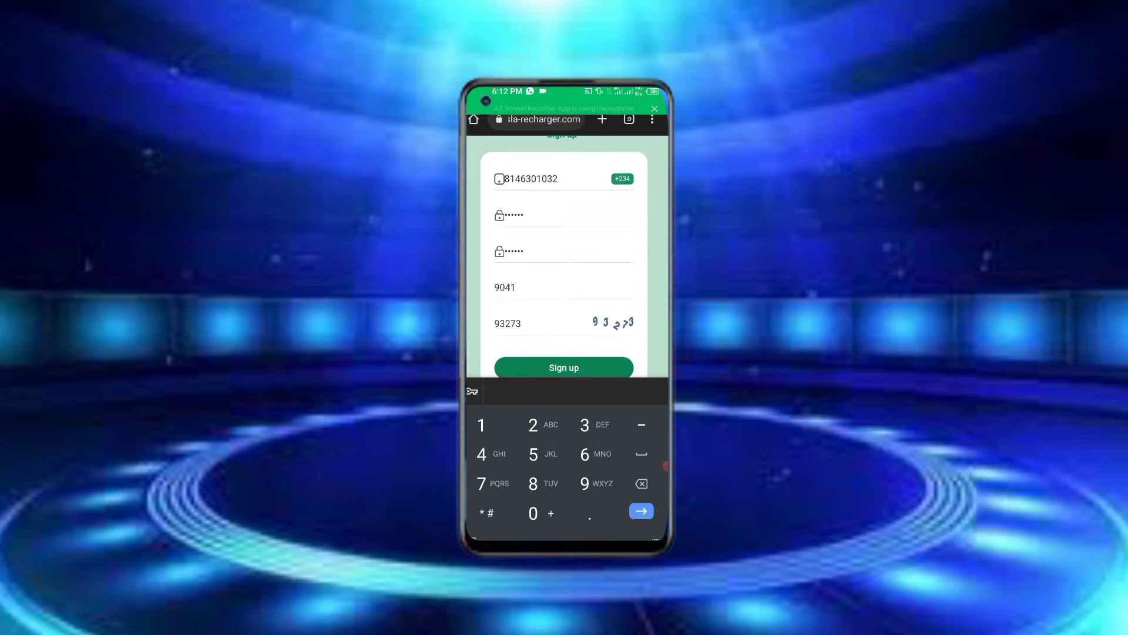
left_click(564, 368)
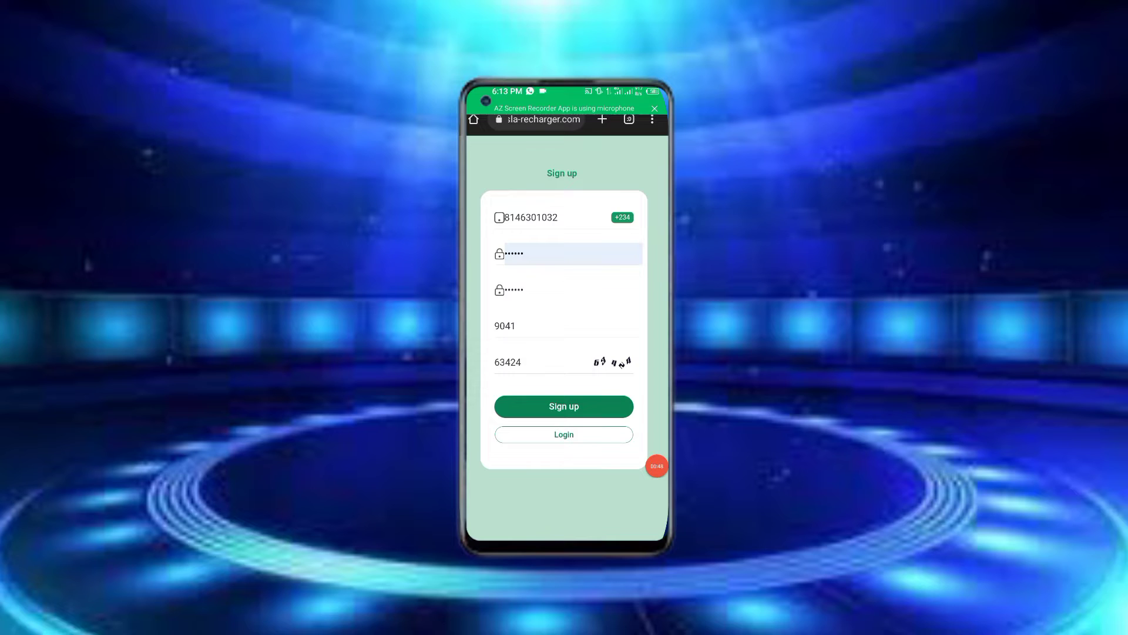
- Submit the registration, then log in with the new account's saved phone and password
left_click(564, 406)
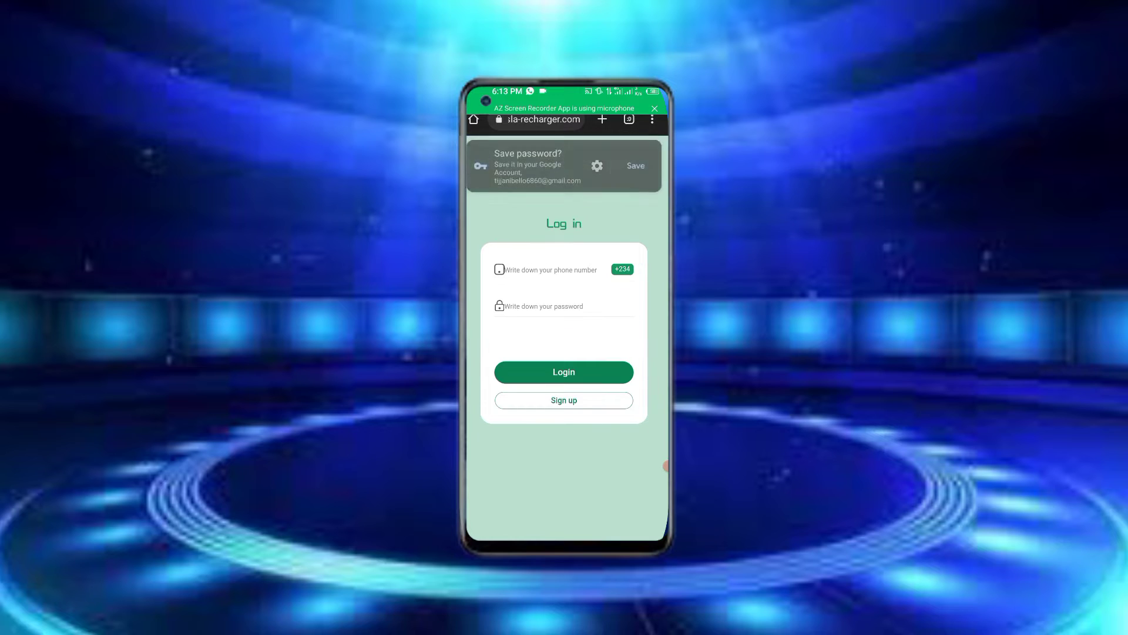
left_click(554, 269)
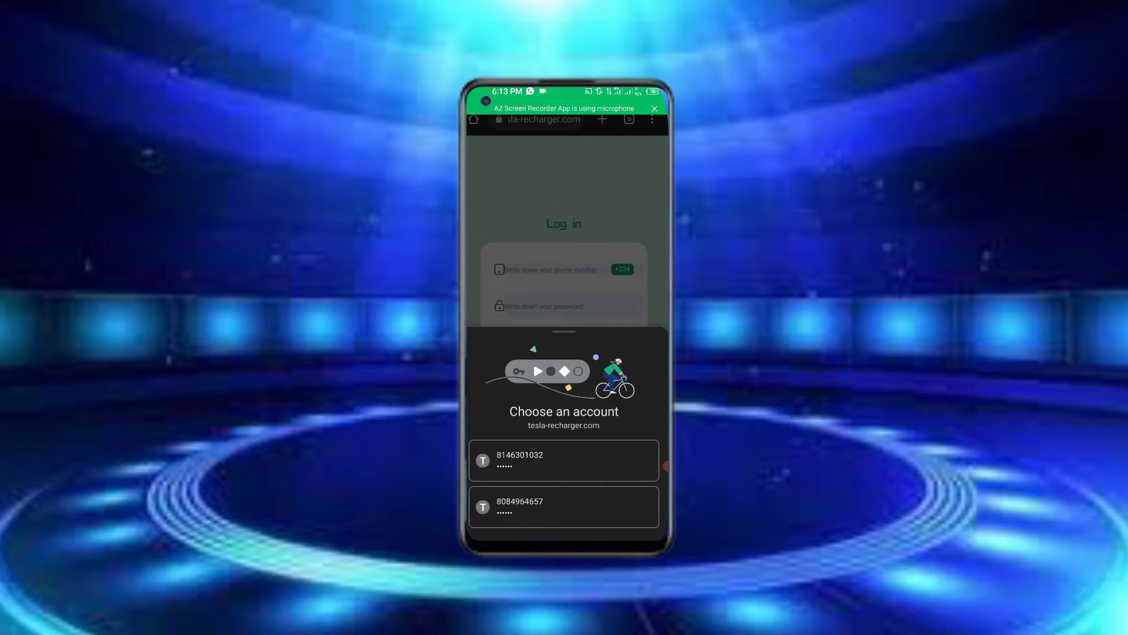
left_click(563, 460)
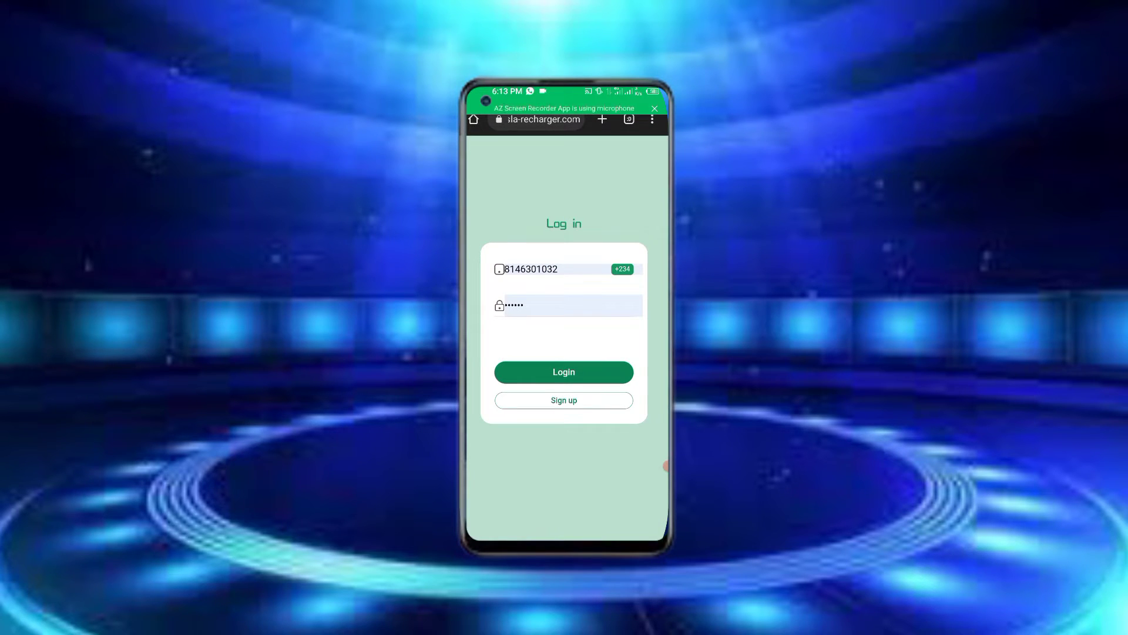
left_click(563, 372)
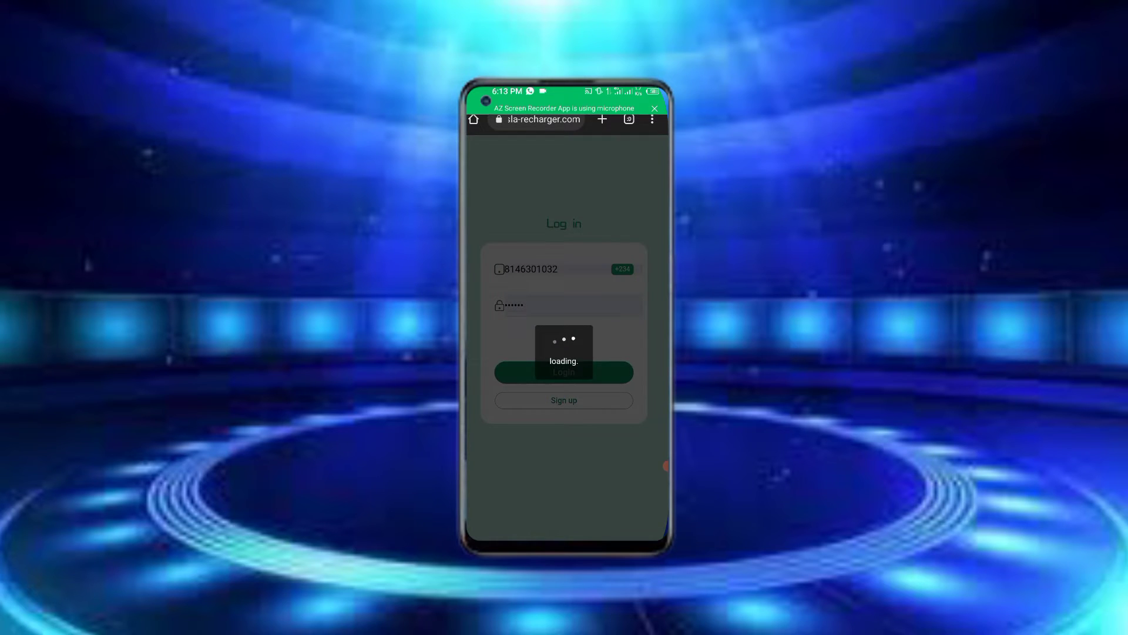
left_click(563, 372)
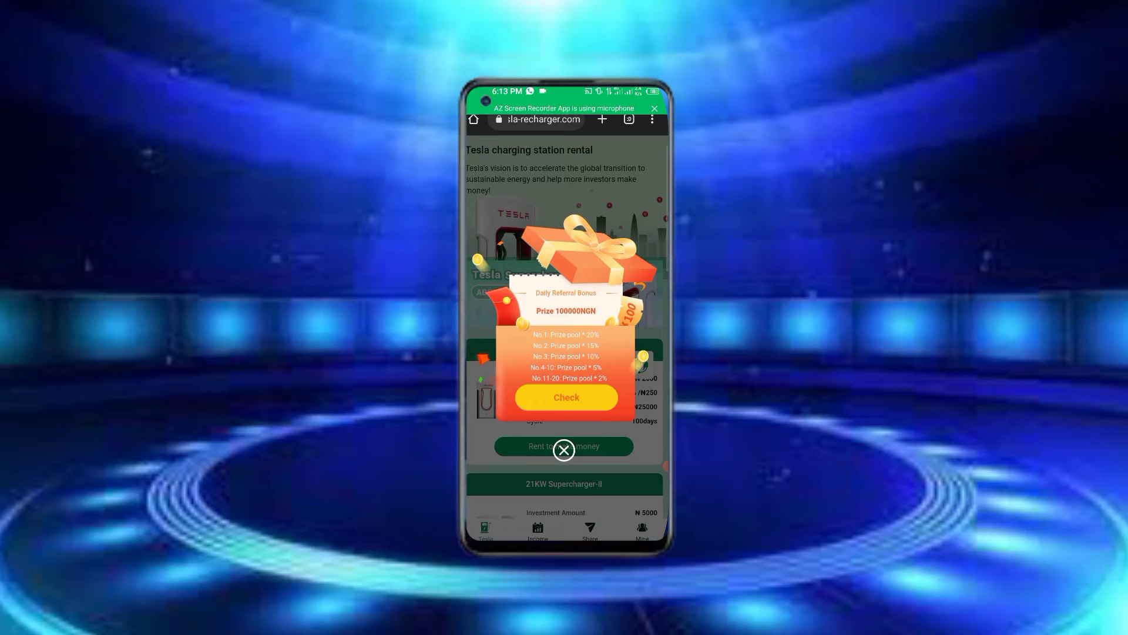
- Dismiss the referral popup, view the ₦500 account balance, and return to the Tesla plans page
left_click(564, 449)
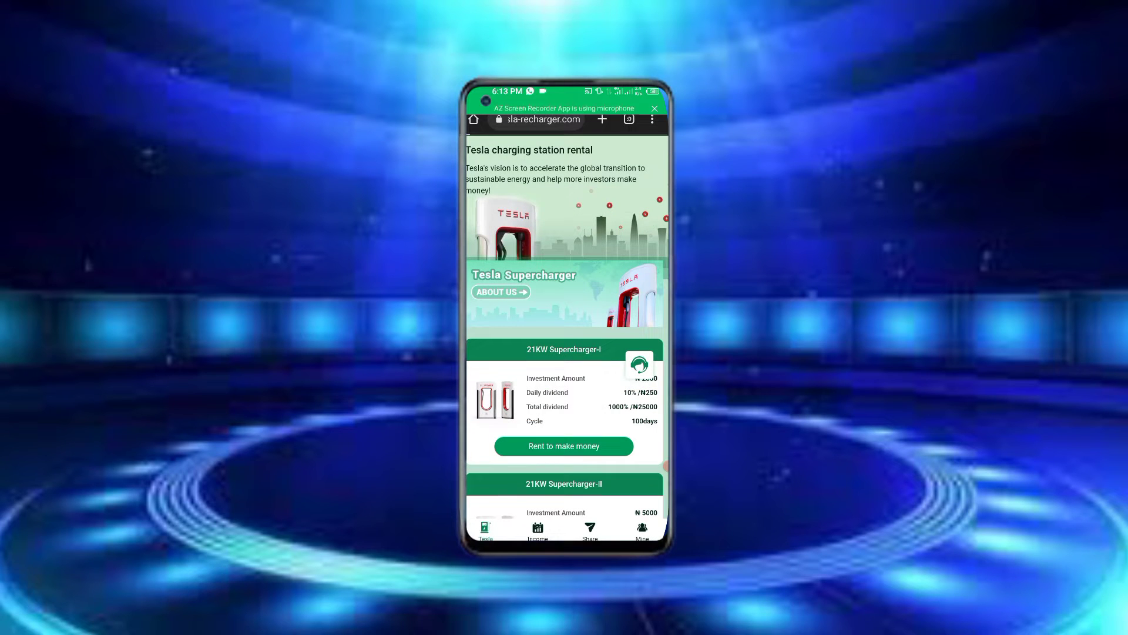
left_click(641, 529)
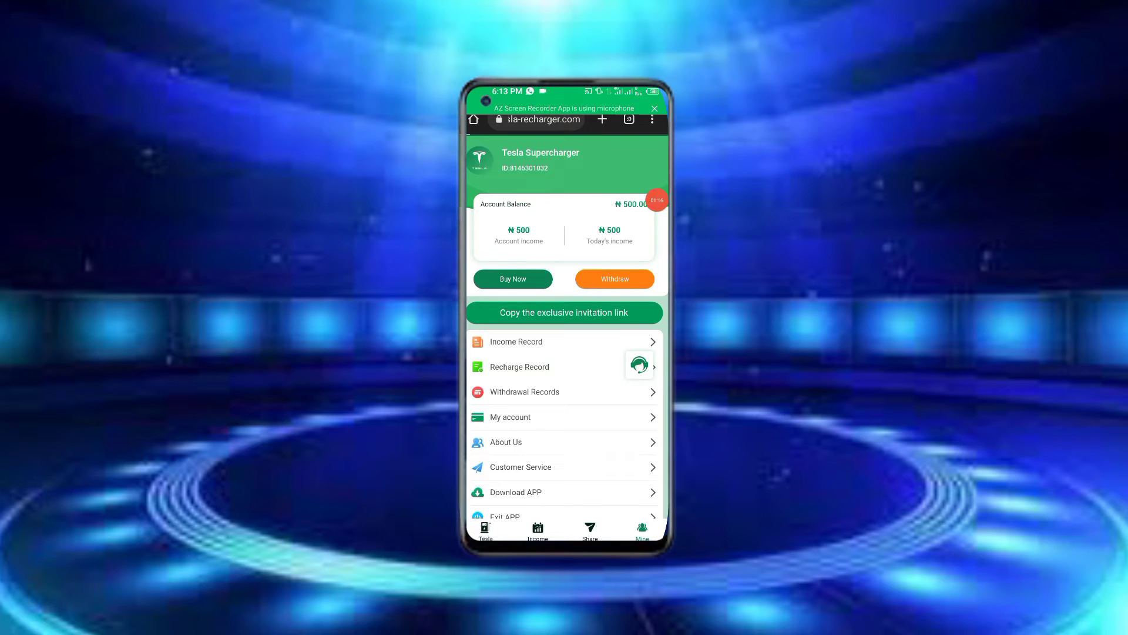
left_click(485, 531)
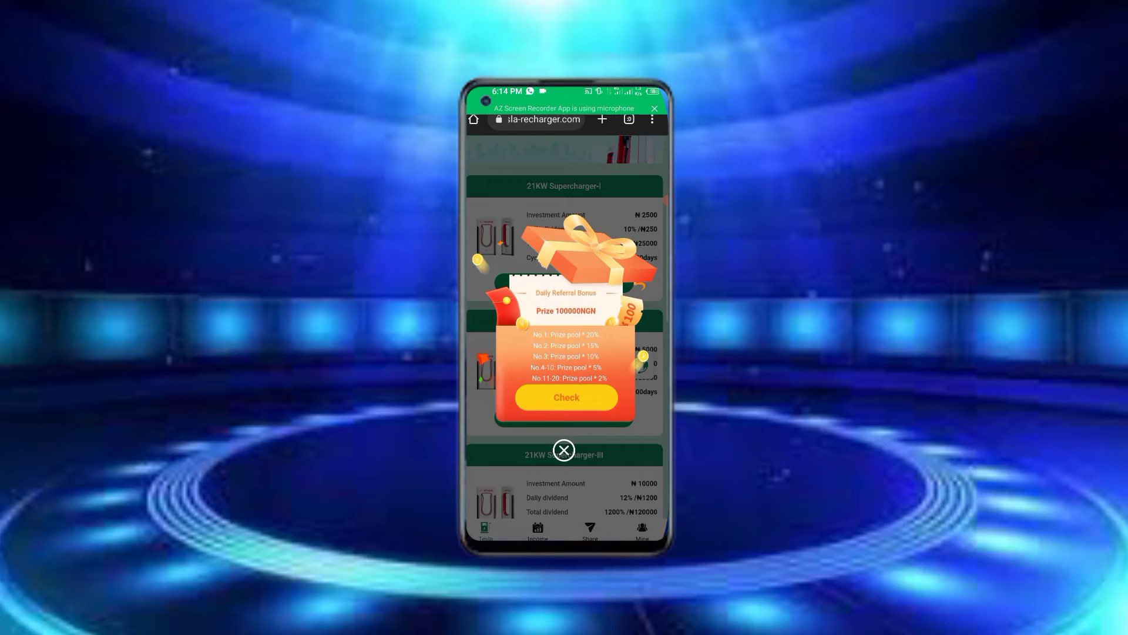
left_click(564, 449)
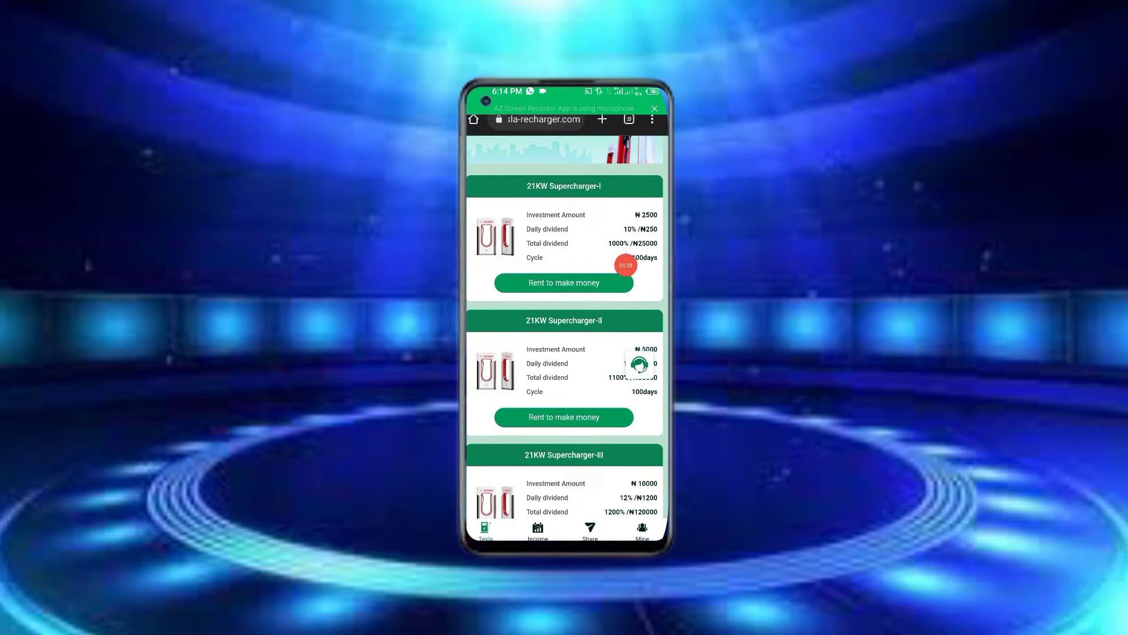
- Browse the plans down to 21KW Supercharger-VIII at ₦1,000,000, close the pop-up, and scroll back
scroll("down", 3)
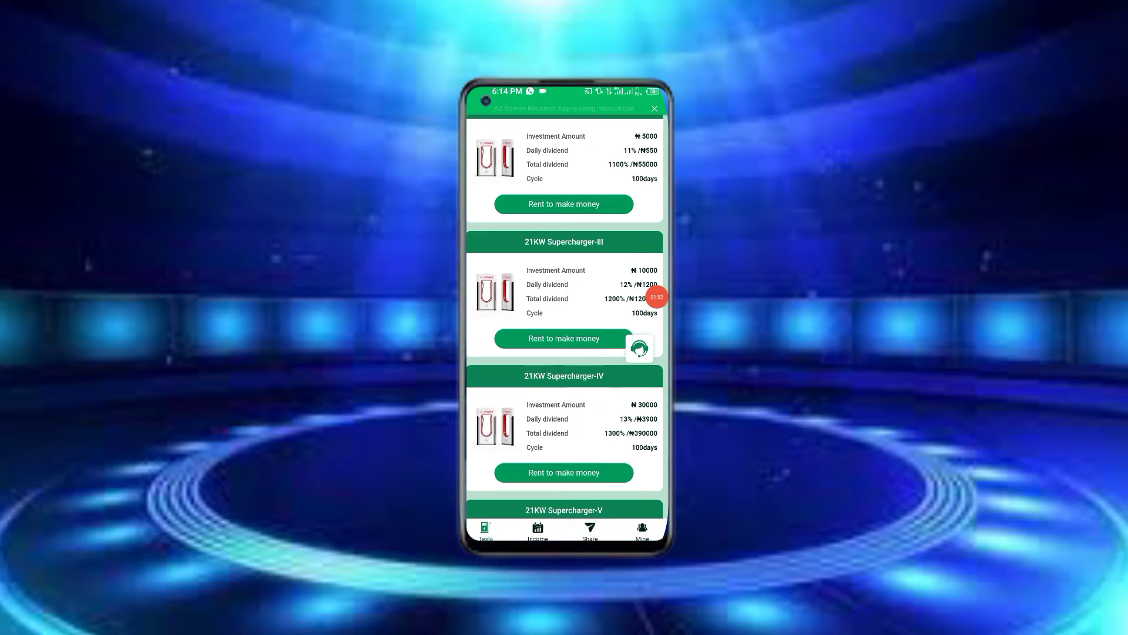
scroll("down", 3)
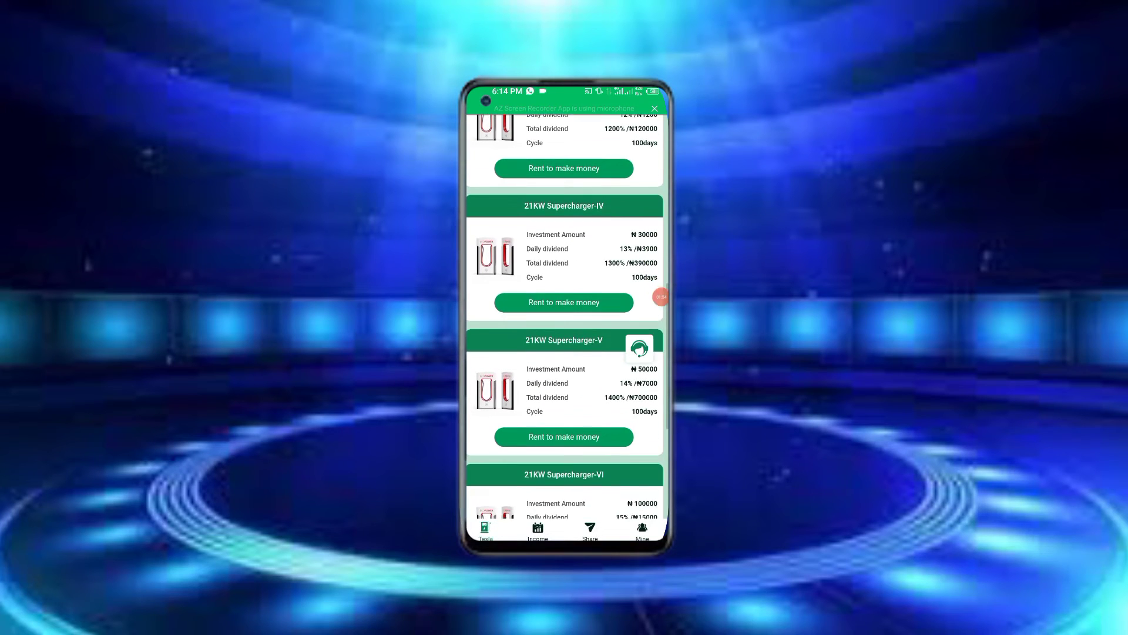
scroll("down", 3)
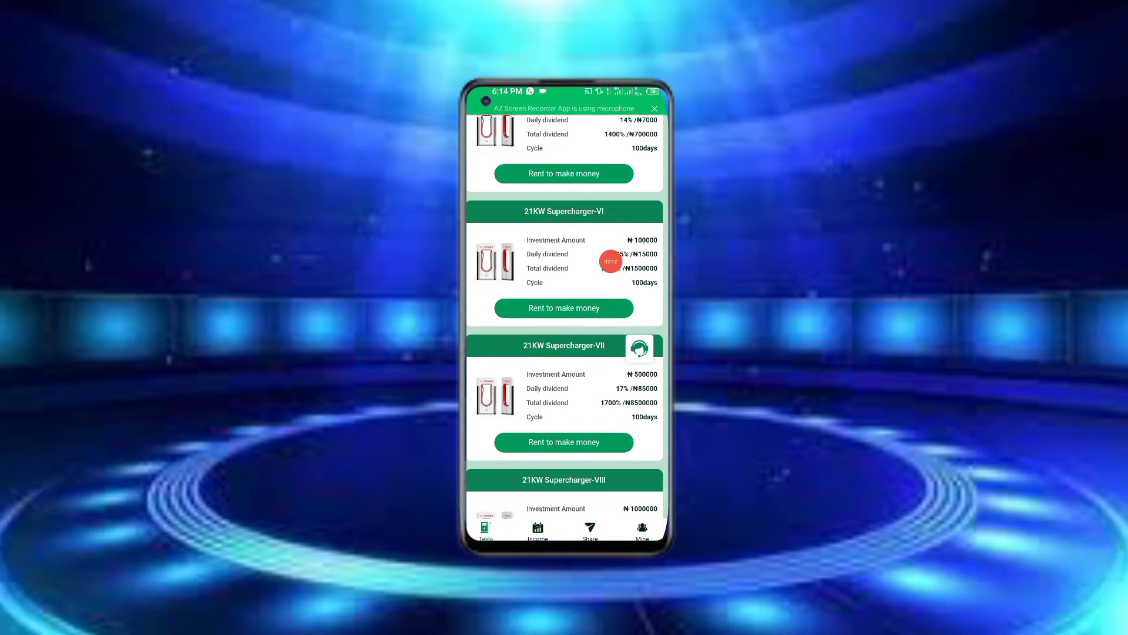
scroll("down", 3)
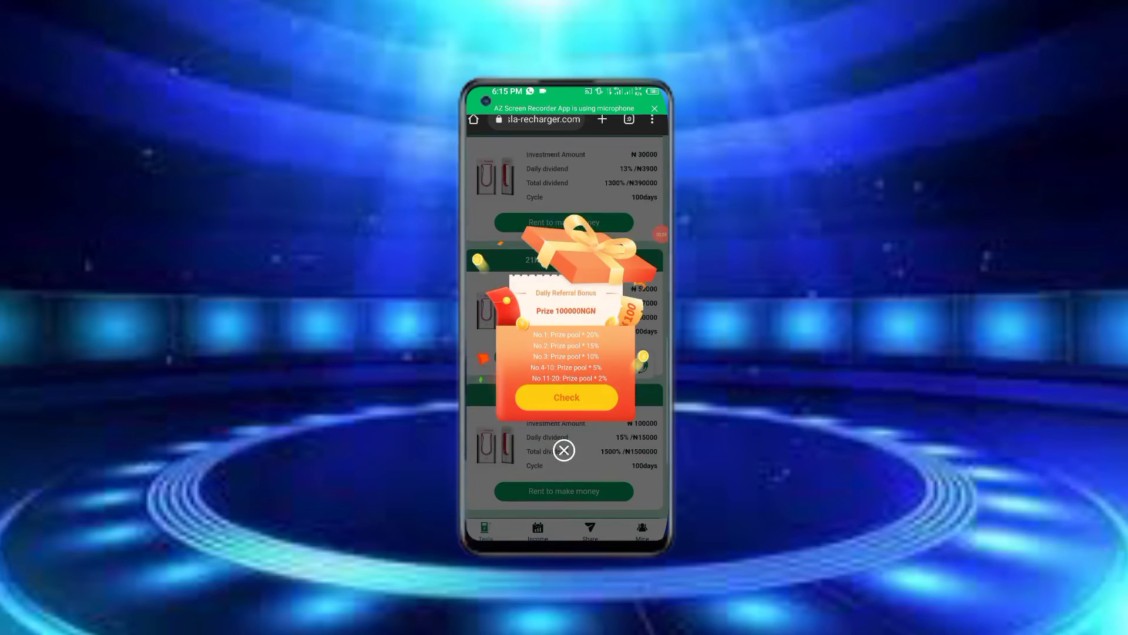
left_click(564, 450)
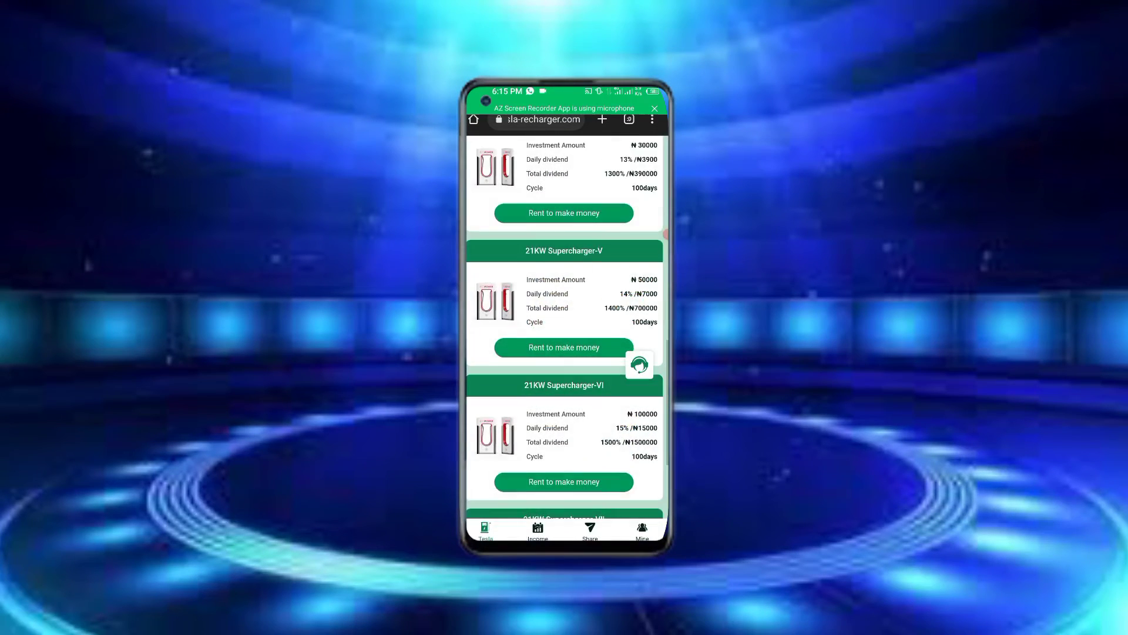
scroll("up", 3)
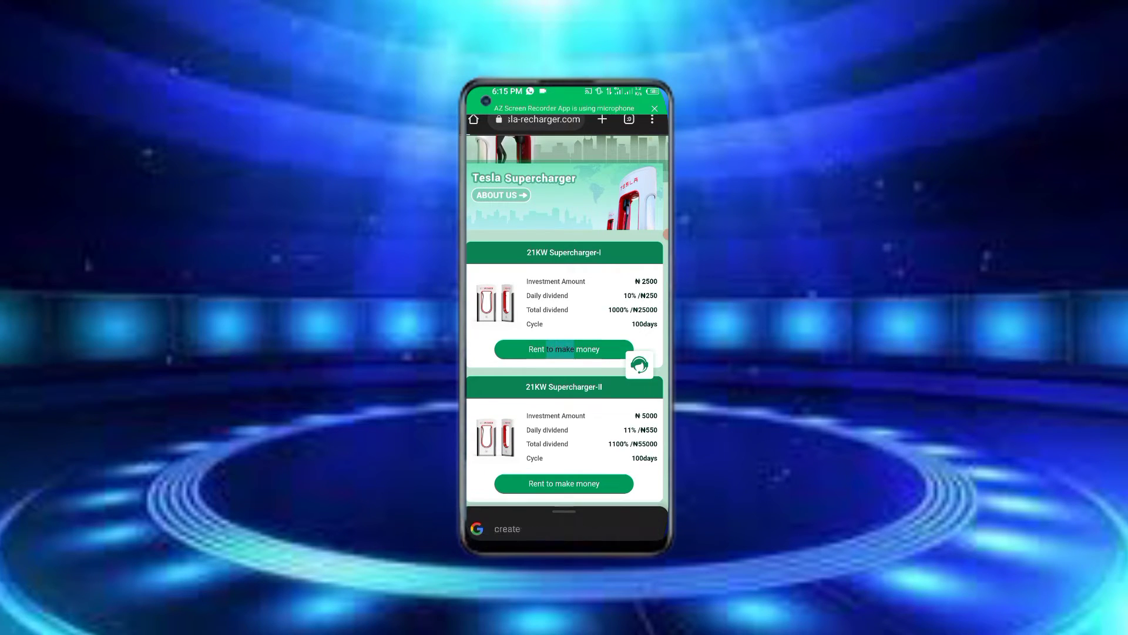
left_click(563, 349)
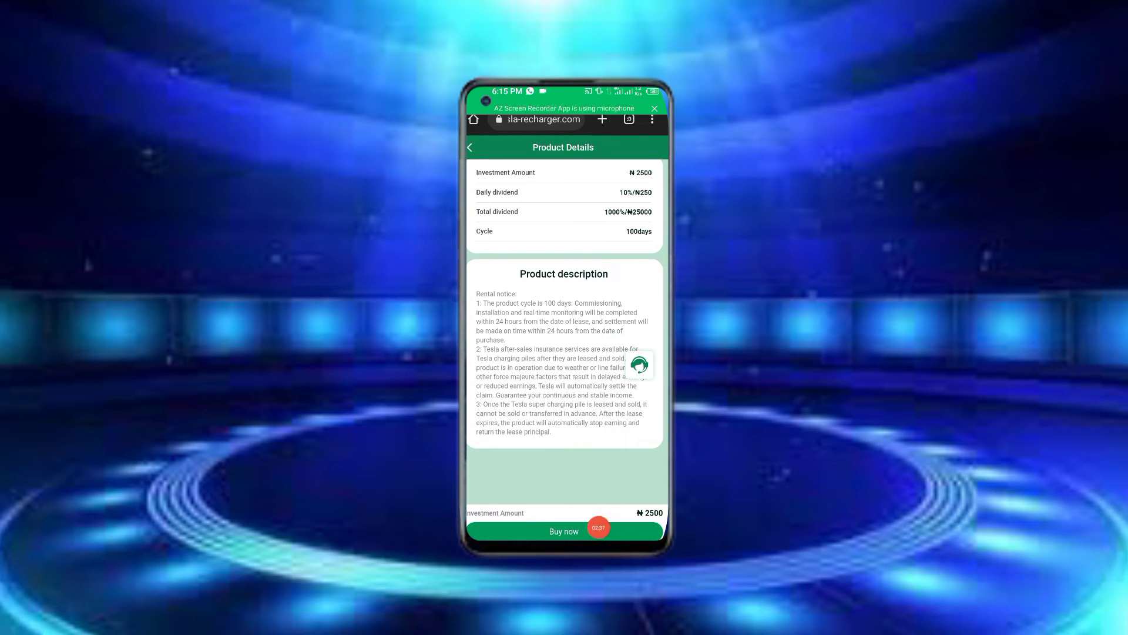
left_click(564, 531)
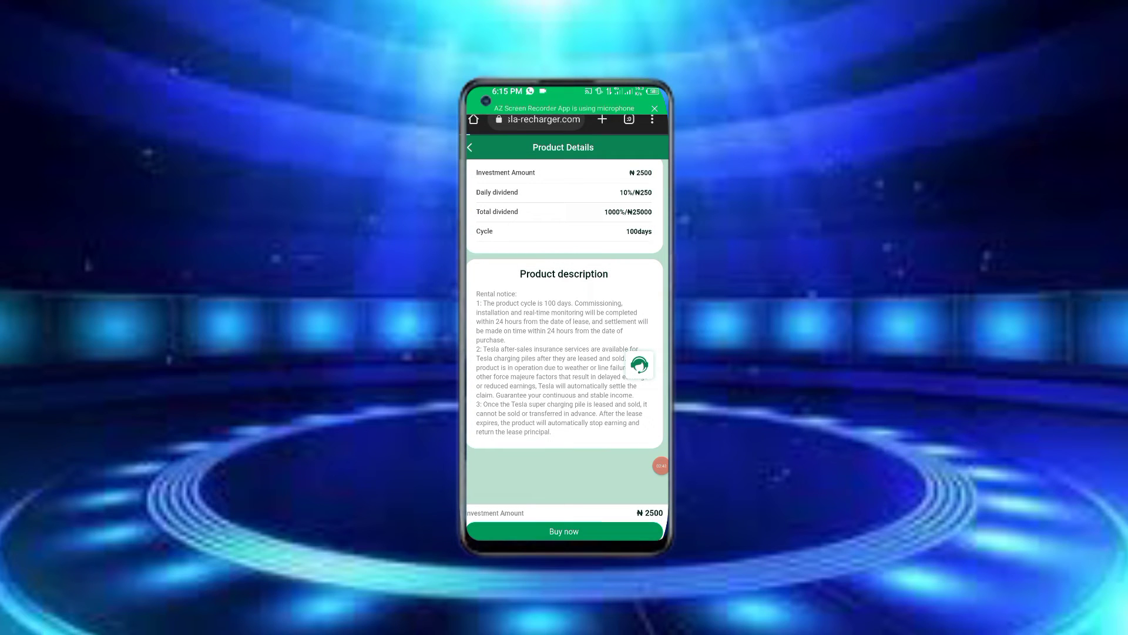
left_click(563, 532)
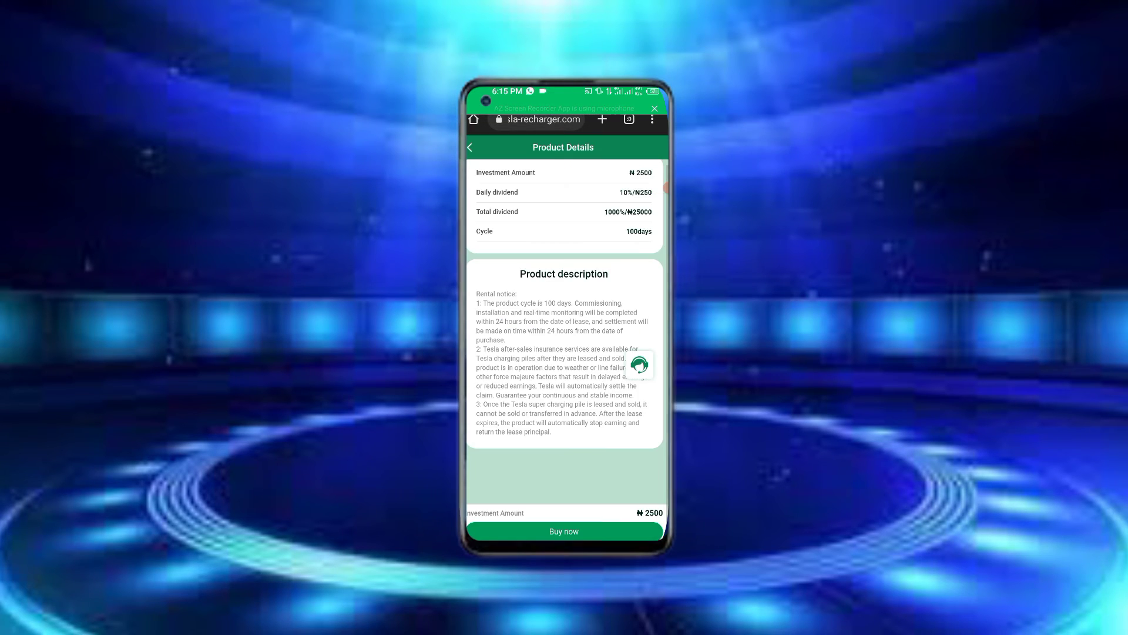
left_click(468, 147)
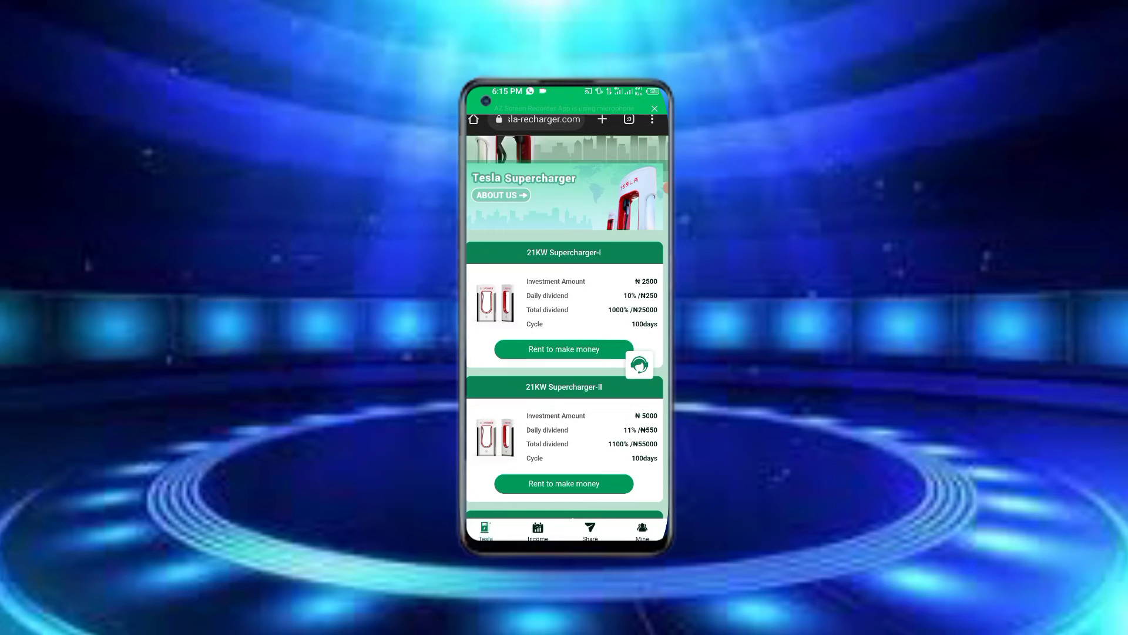
- Switch to the Mine tab, close the bonus pop-up, and view the ₦0.00 balance and ₦8000 income
left_click(641, 530)
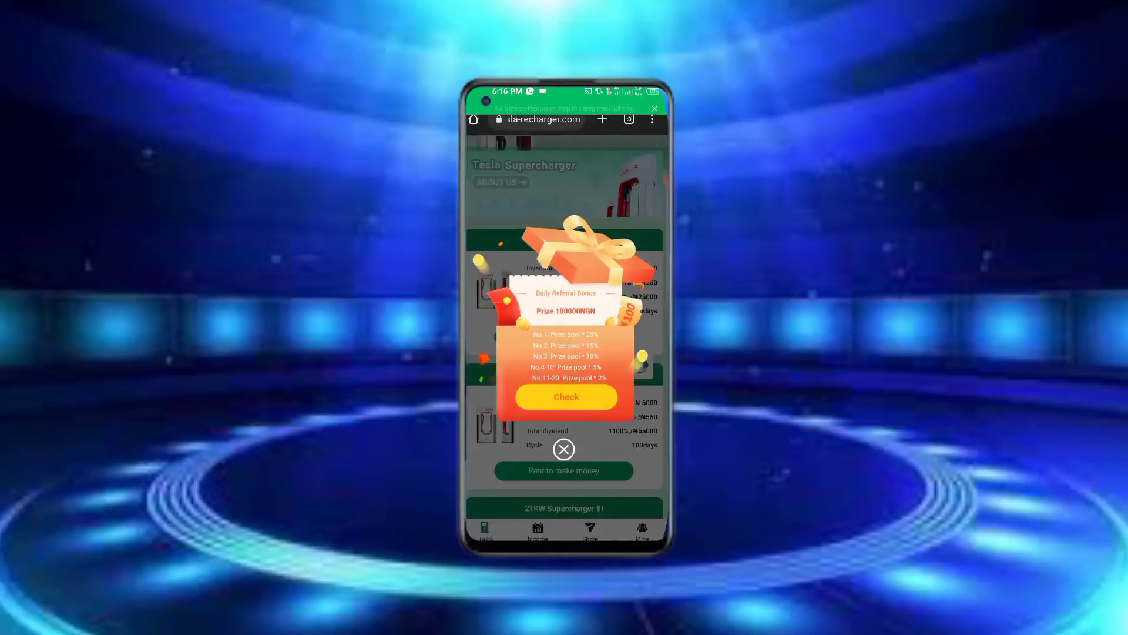
left_click(563, 449)
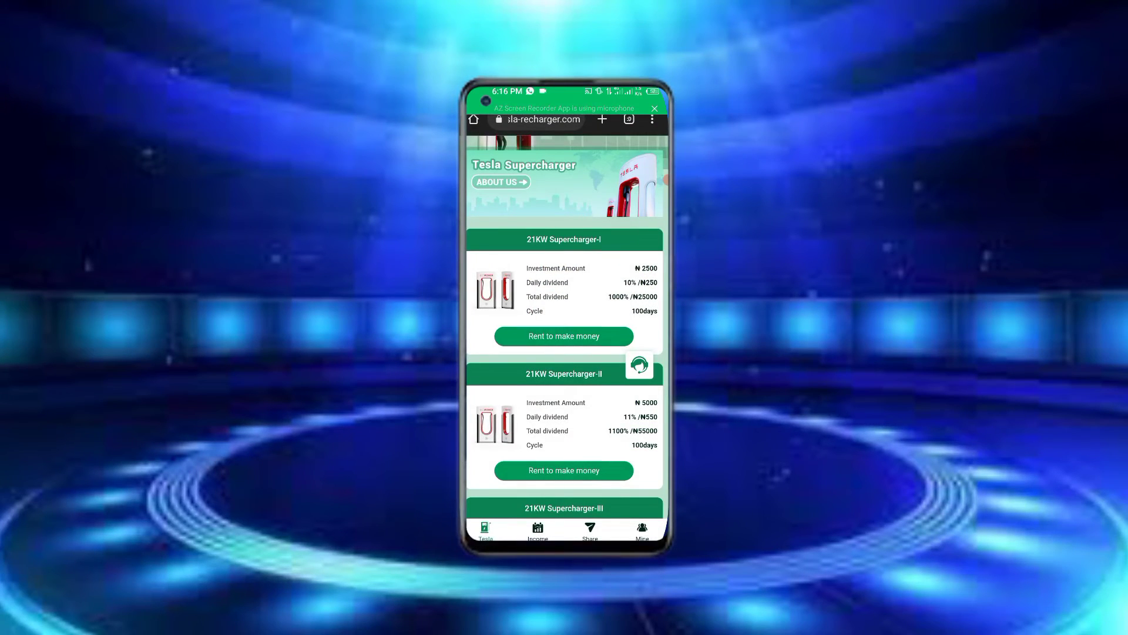
scroll("down", 3)
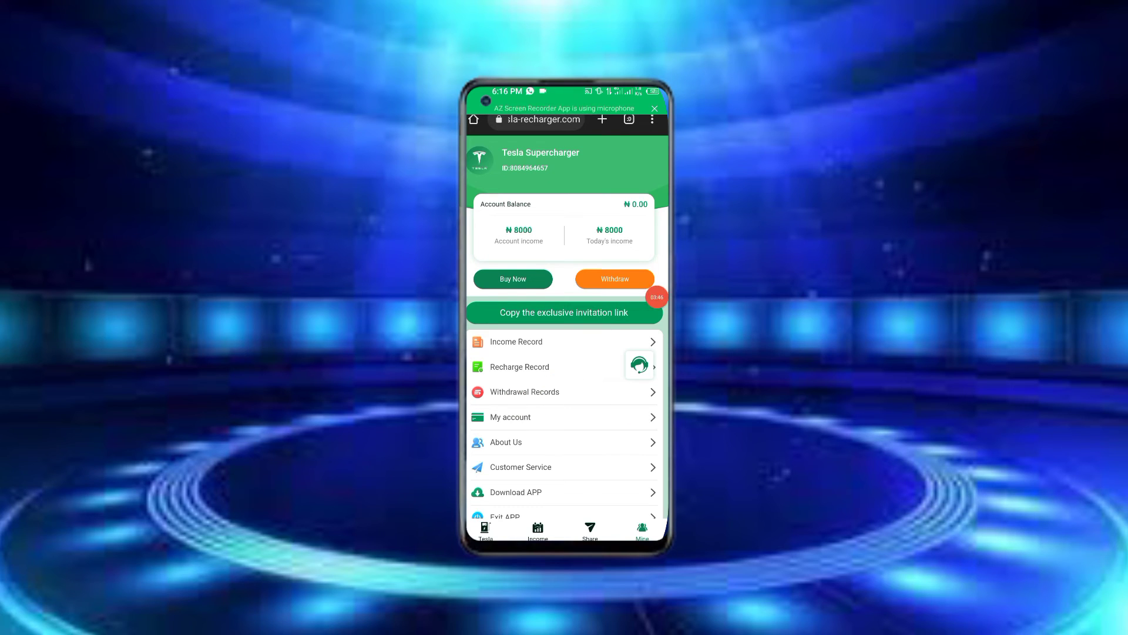
- Open the Share page showing ₦0 share income and one invited friend
left_click(523, 391)
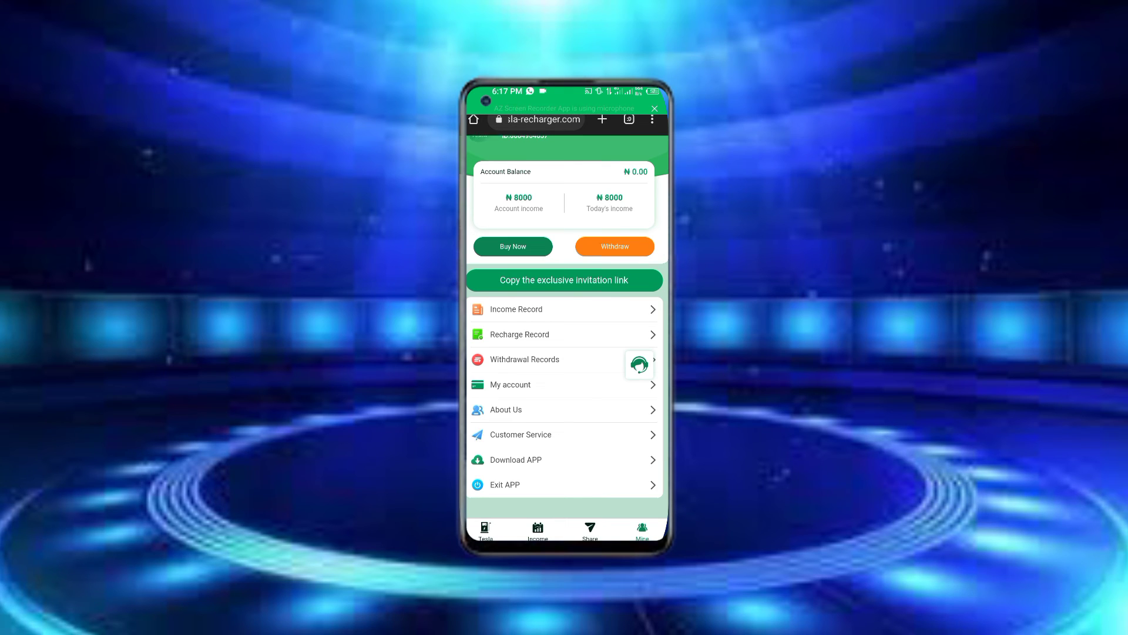
left_click(590, 529)
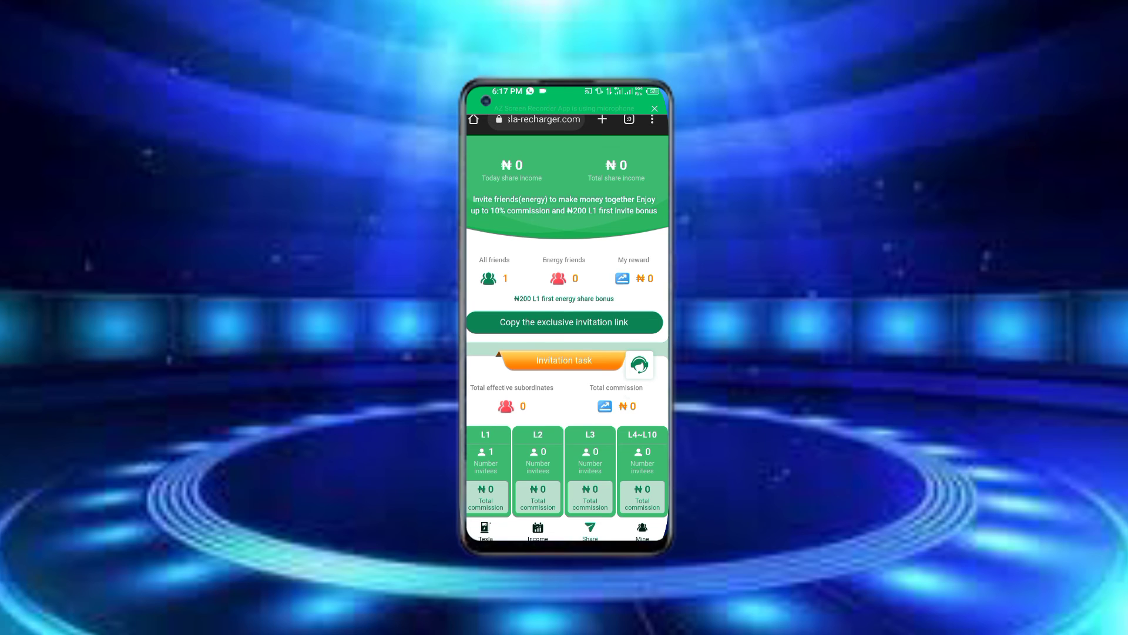
- Scroll down to the invitation Reward rules, then return to the ₦0.00 balance Mine page
scroll("down", 3)
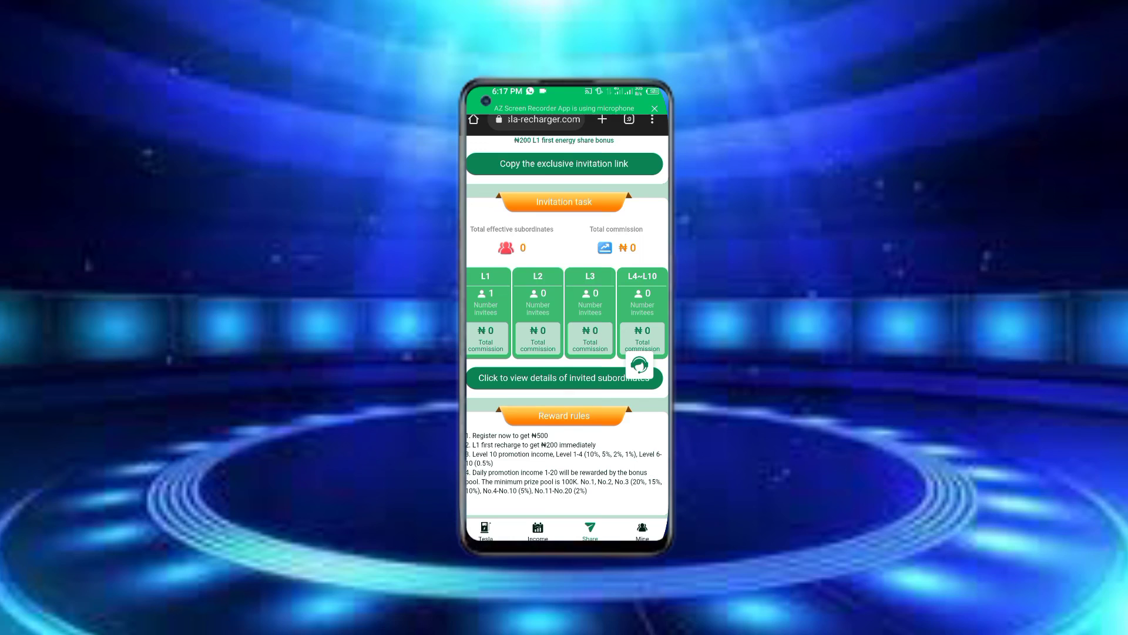
scroll("down", 3)
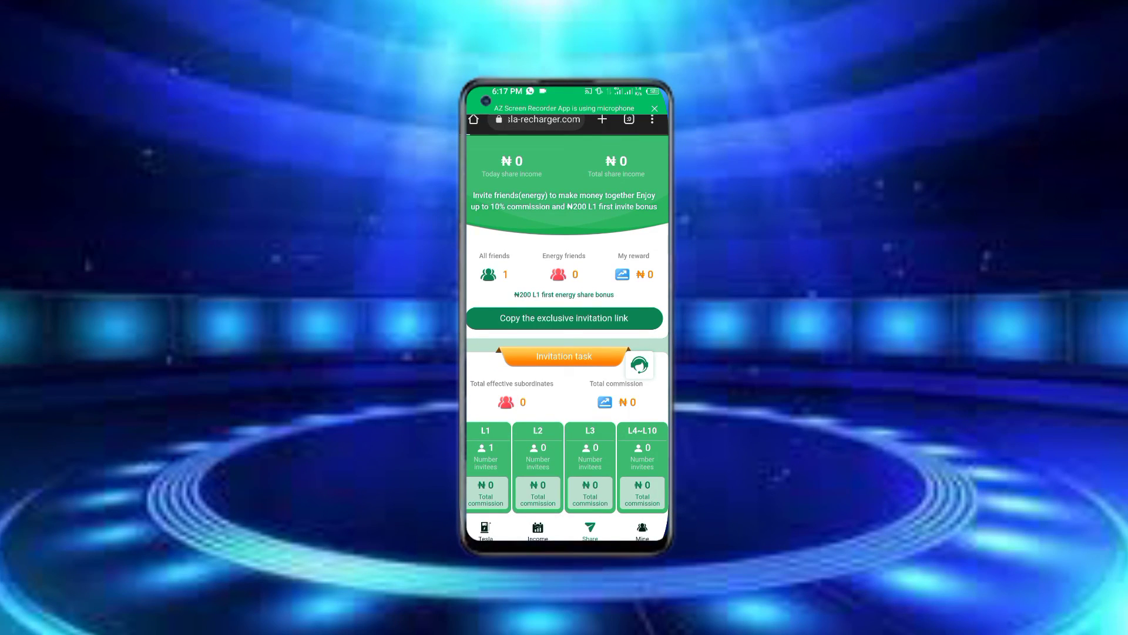
left_click(640, 530)
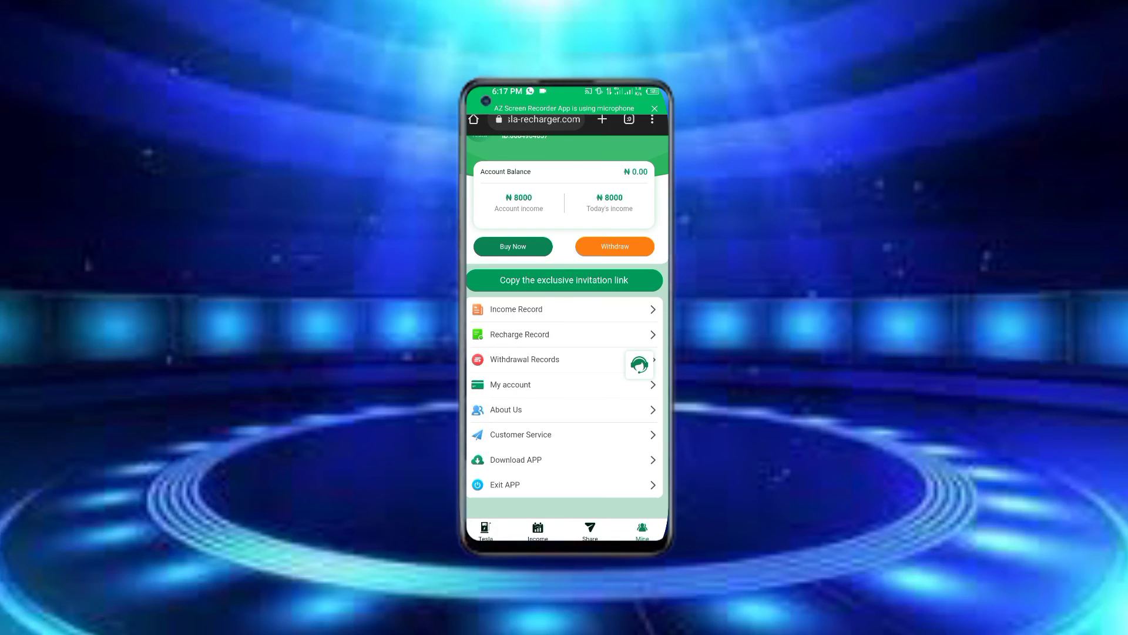